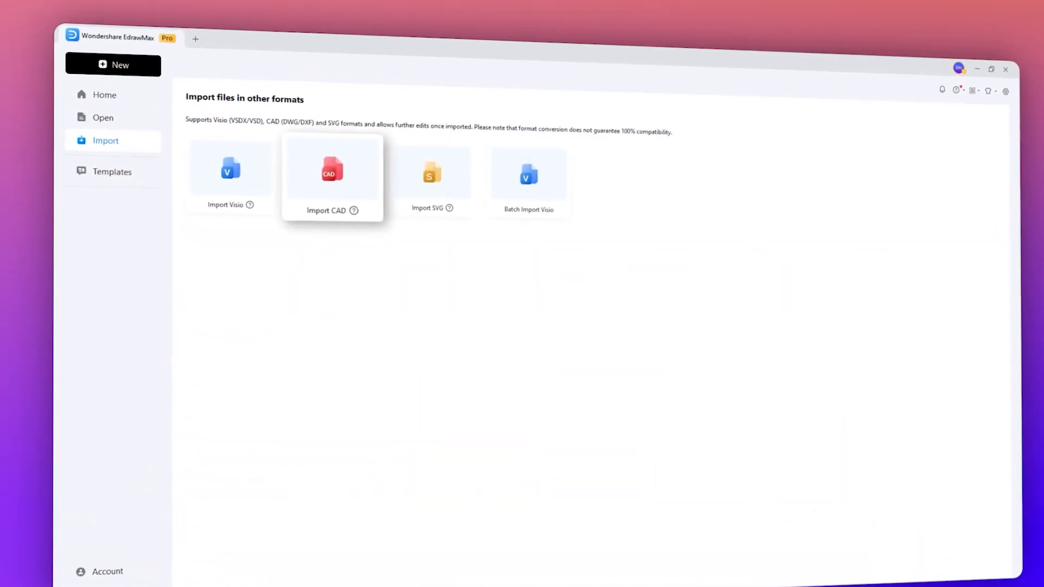
# - Import the DWG/DXF floor plan file so it opens as the editable Floorplans drawing
pyautogui.click(332, 173)
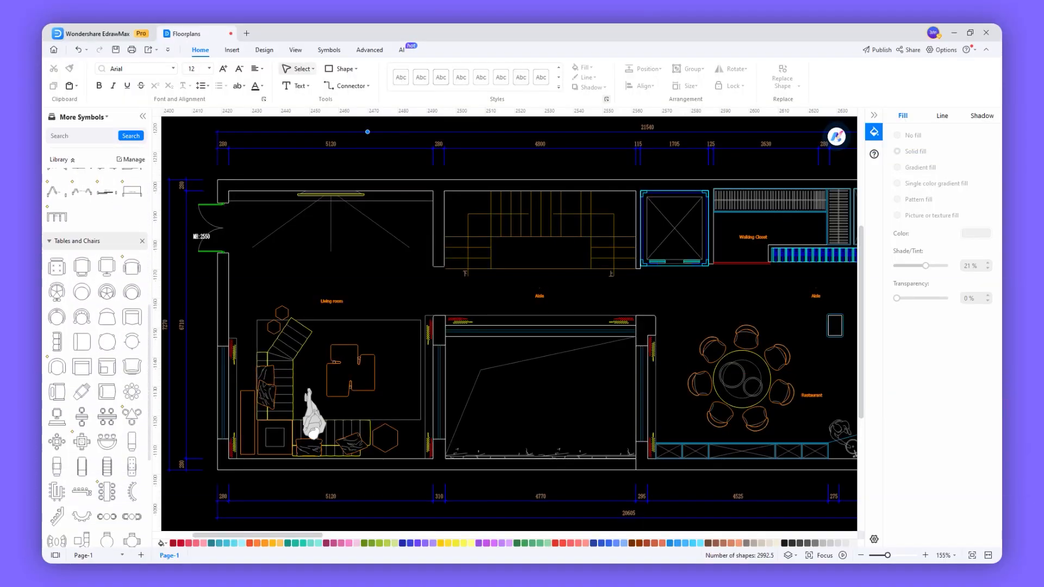
# - Fill the added sofa, chair and table shapes yellow and bring up the Edraw AI assistant
pyautogui.scroll(-3)
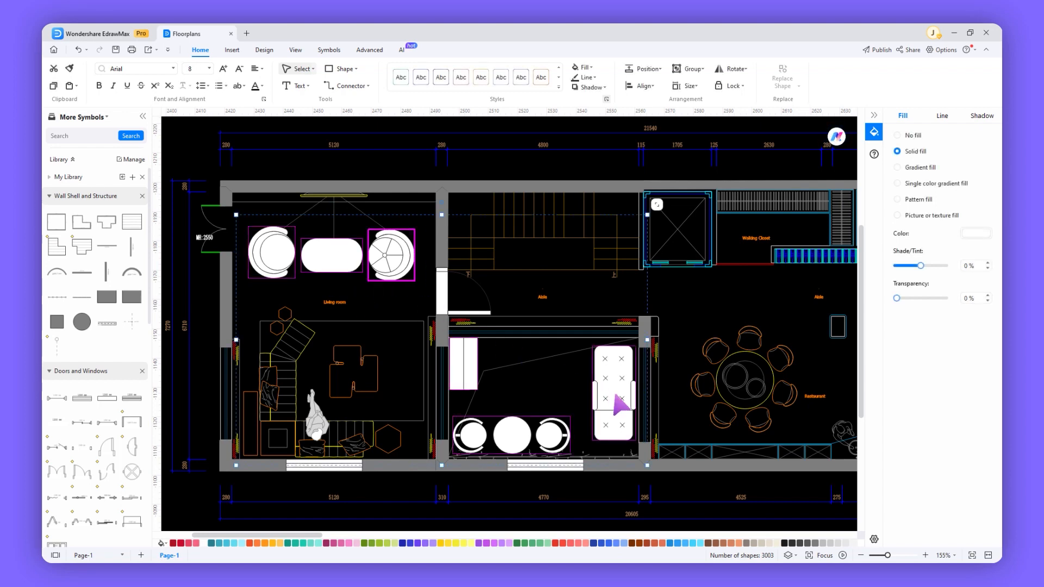
pyautogui.click(452, 544)
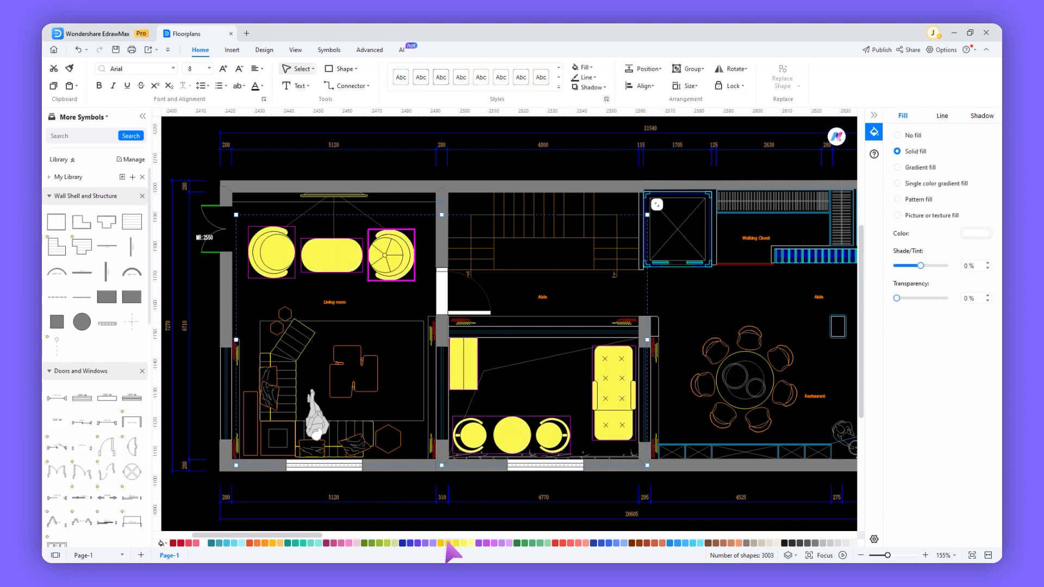
pyautogui.click(401, 49)
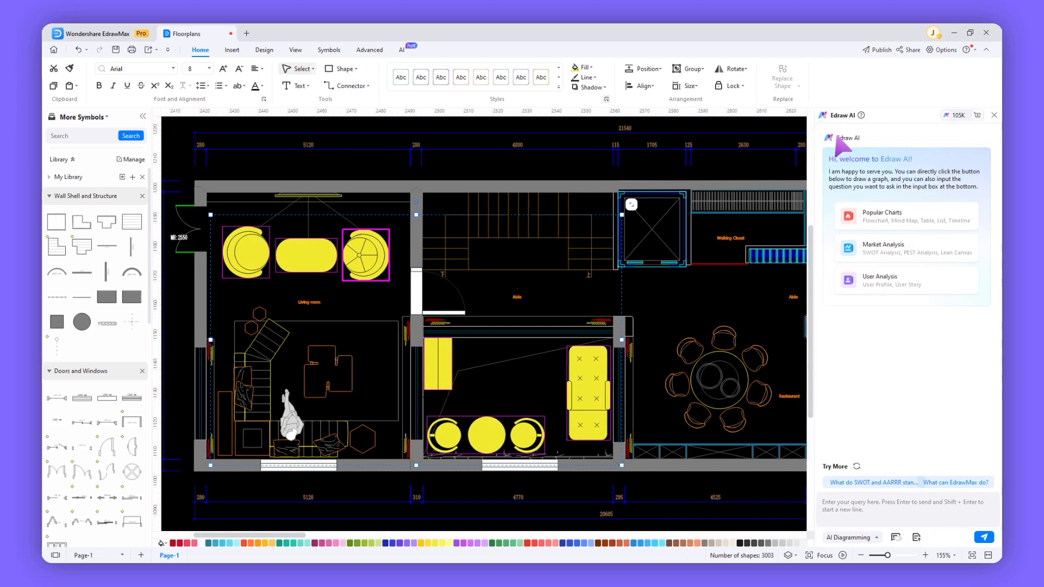
# - Send Edraw AI the question 'How to make the diagram more beautiful?'
pyautogui.write('How to make the diagram more beautiful?')
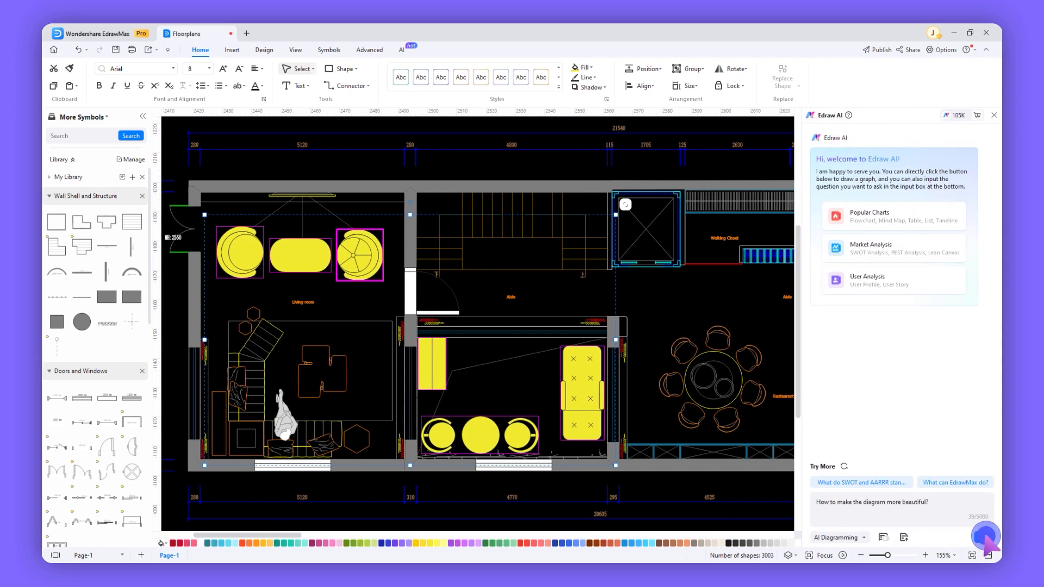
pyautogui.click(984, 537)
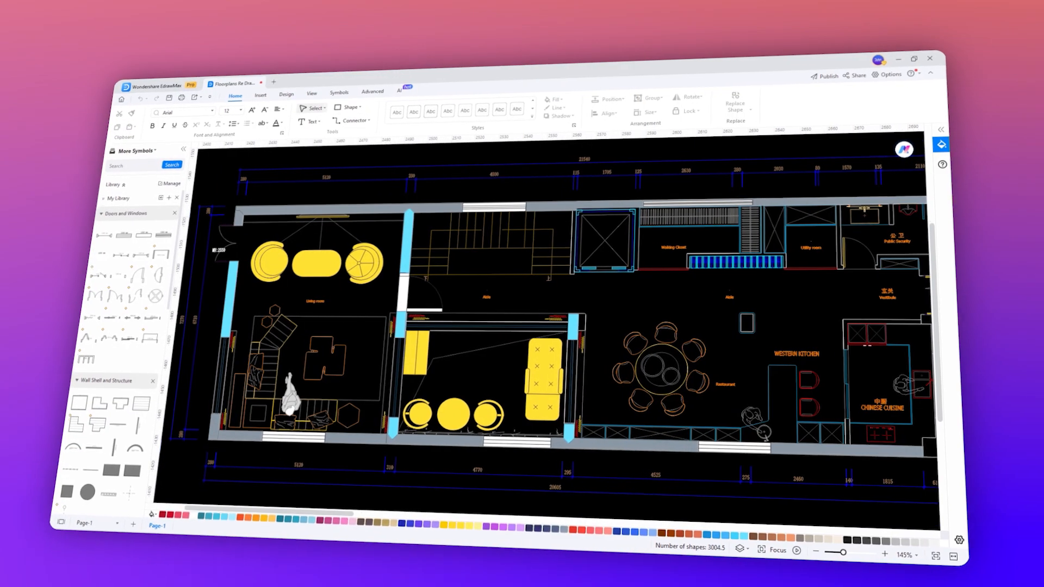
# - Switch to the second floor plan showing blue window walls and orange interior walls
pyautogui.click(231, 75)
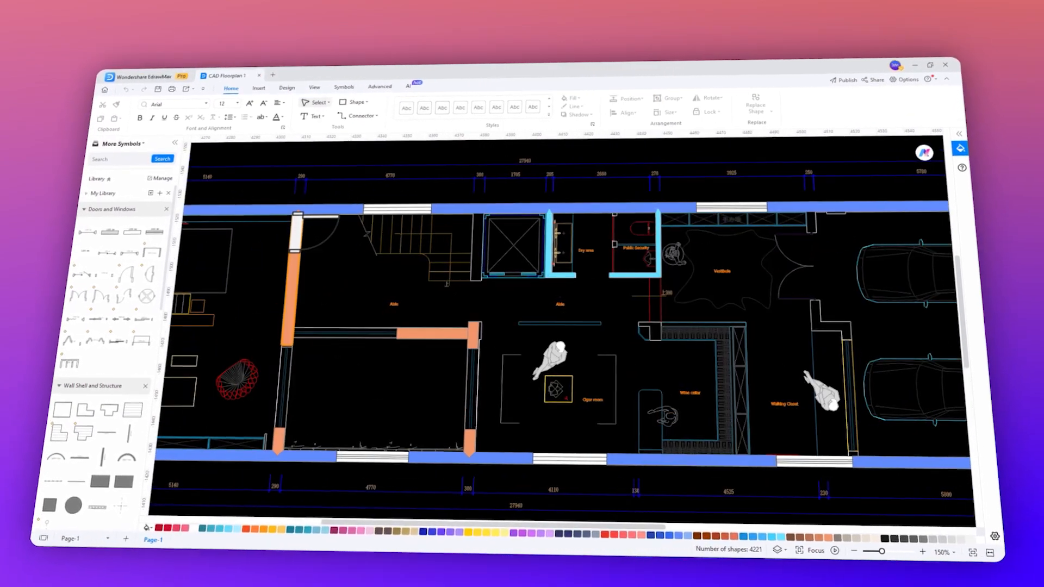